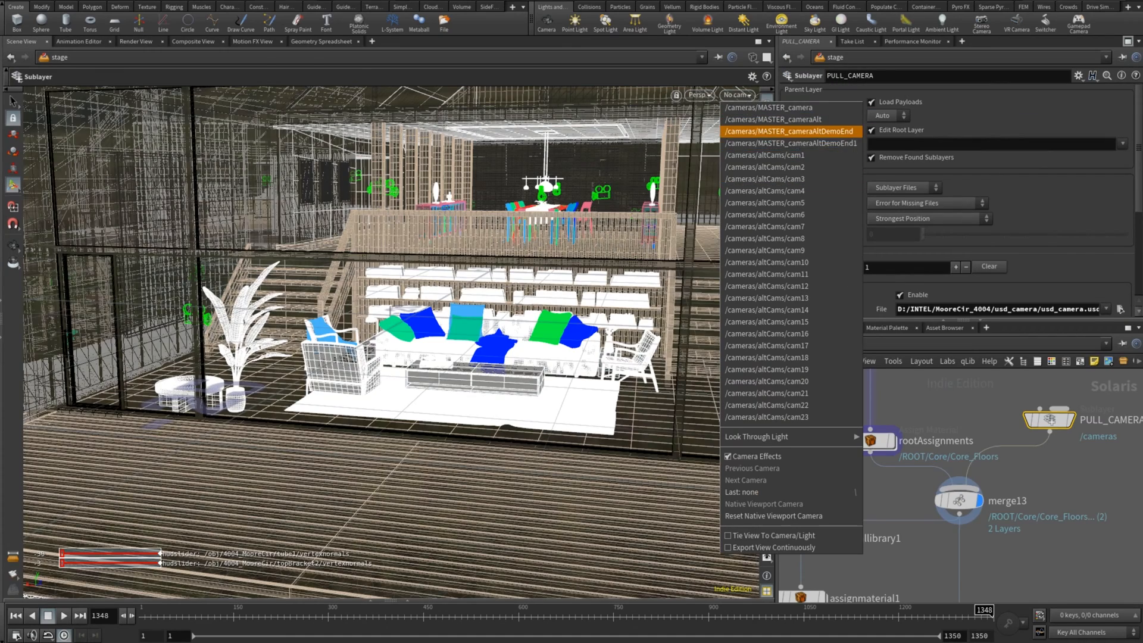
- Look through the /cameras/MASTER_cameraAltDemoEnd camera to frame the dining table
{"action": "left_click", "coordinate": [788, 131]}
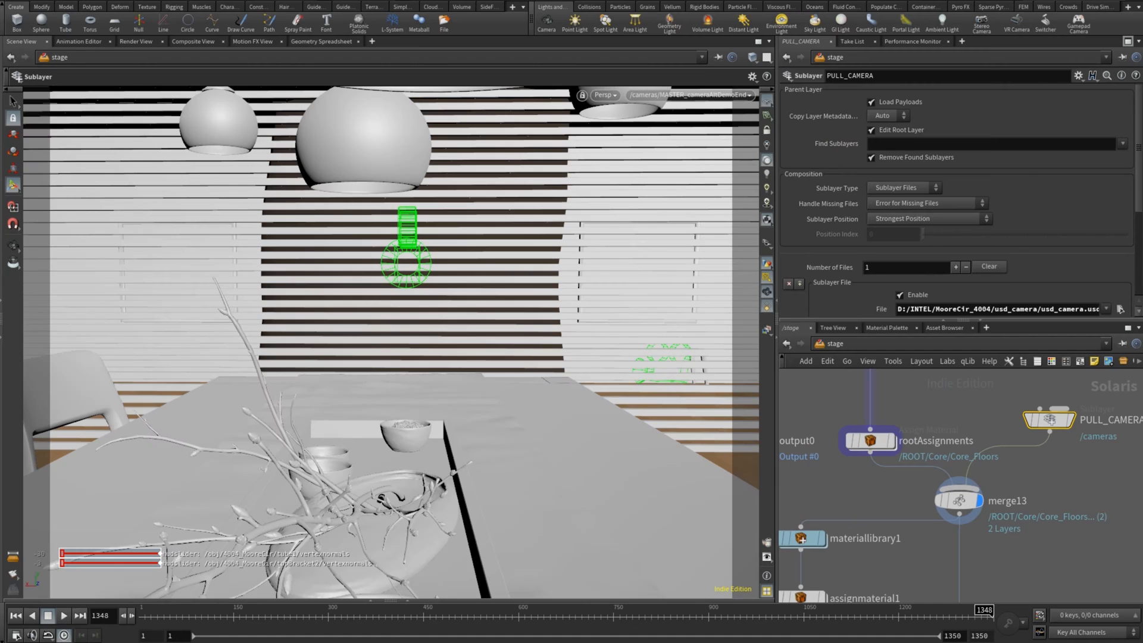
{"action": "left_click", "coordinate": [63, 615]}
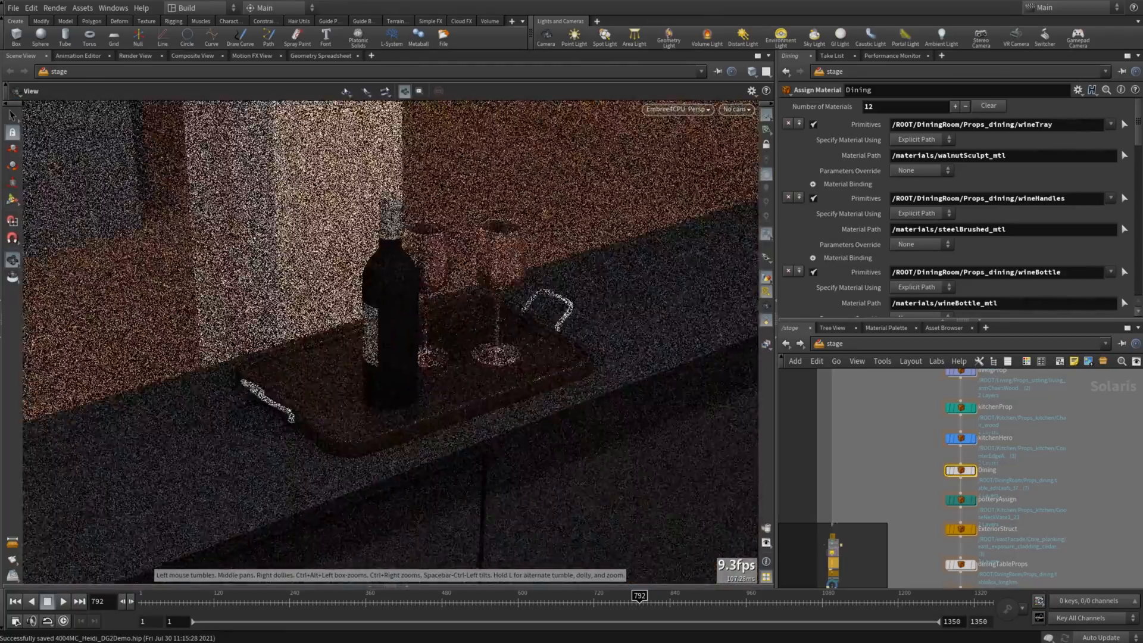
- Set wineHandles to gold_mtl and add a thirteenth binding assigning wineWrap the wineBottleFoil_mtl material
{"action": "scroll", "scroll_direction": "down", "scroll_amount": 3}
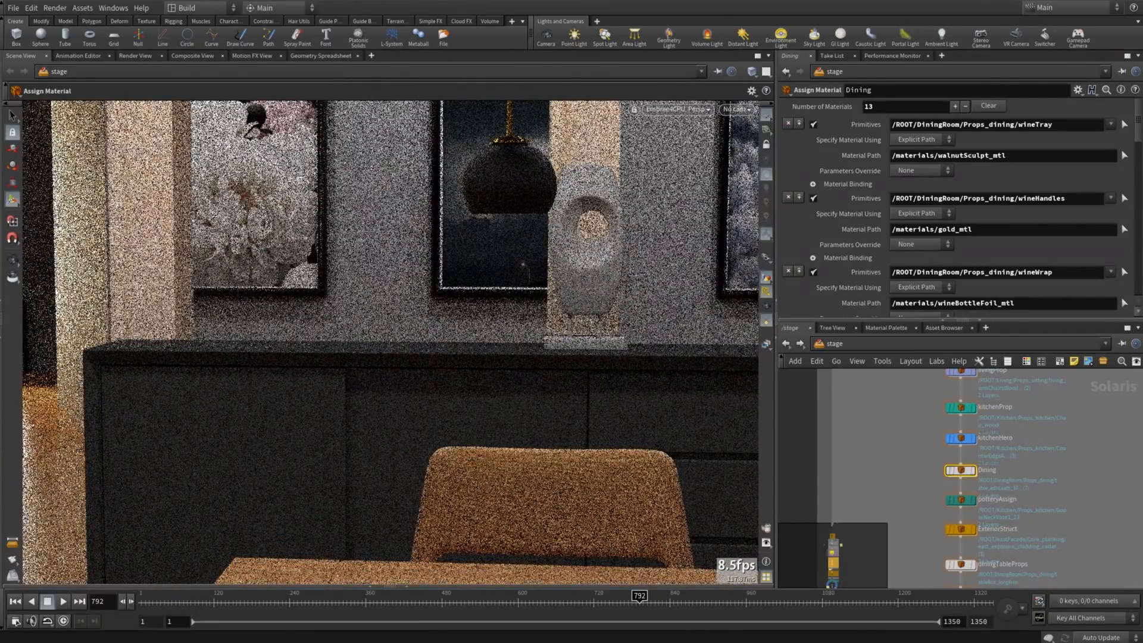
- Bind Sculpture* to walnutSculpt_mtl and Base2 to blackAlum_mtl, editing the Base2 primitive path
{"action": "scroll", "scroll_direction": "down", "scroll_amount": 3}
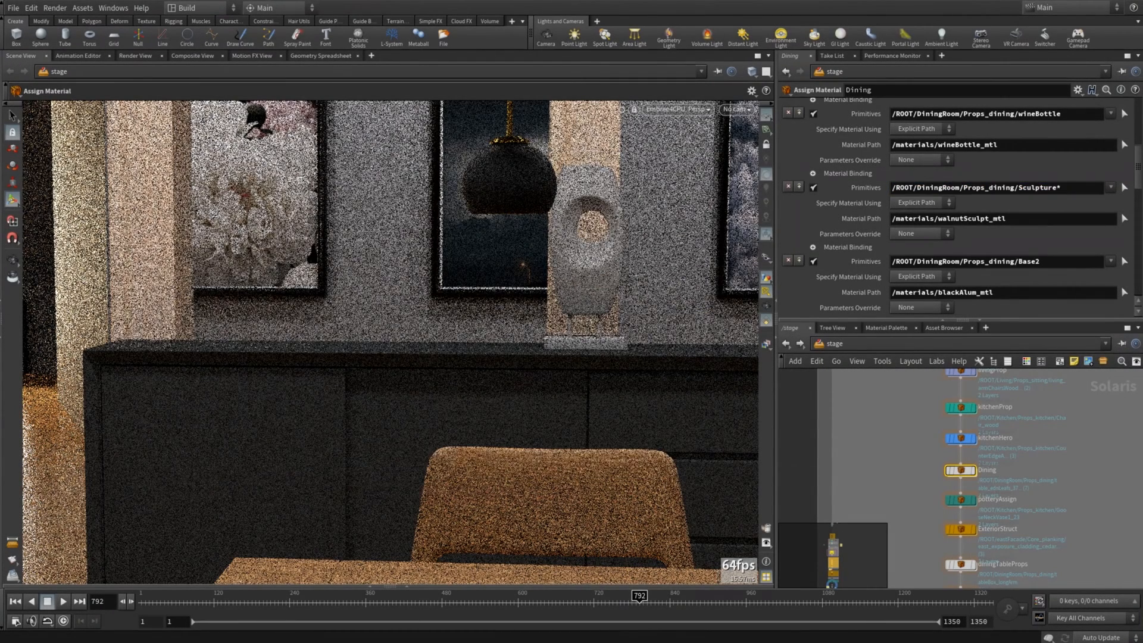
{"action": "double_click", "coordinate": [984, 261]}
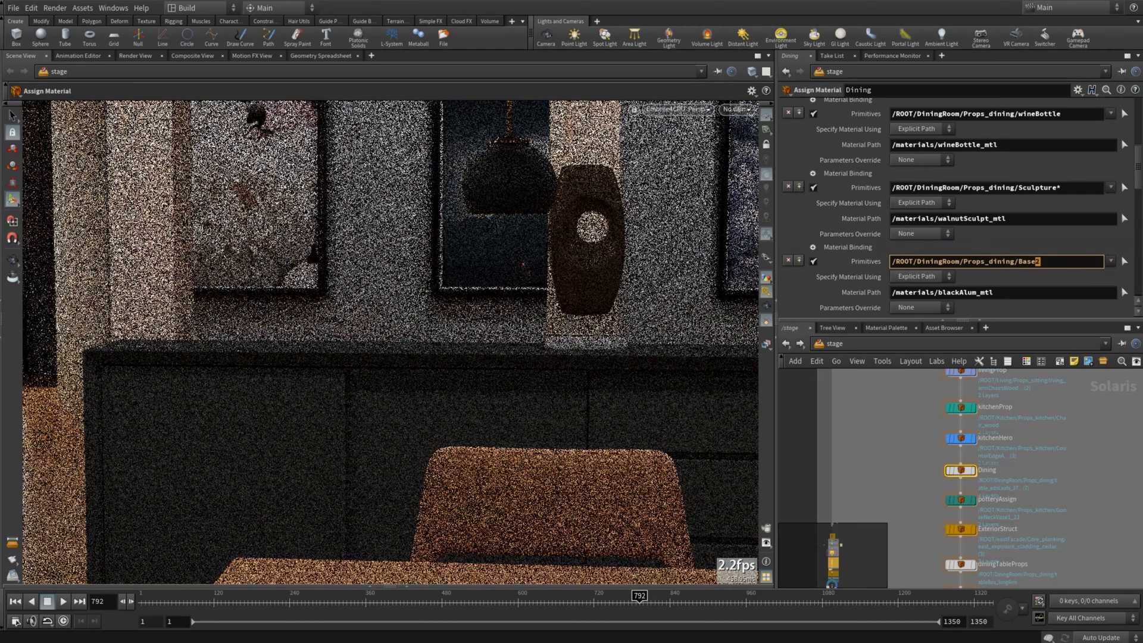